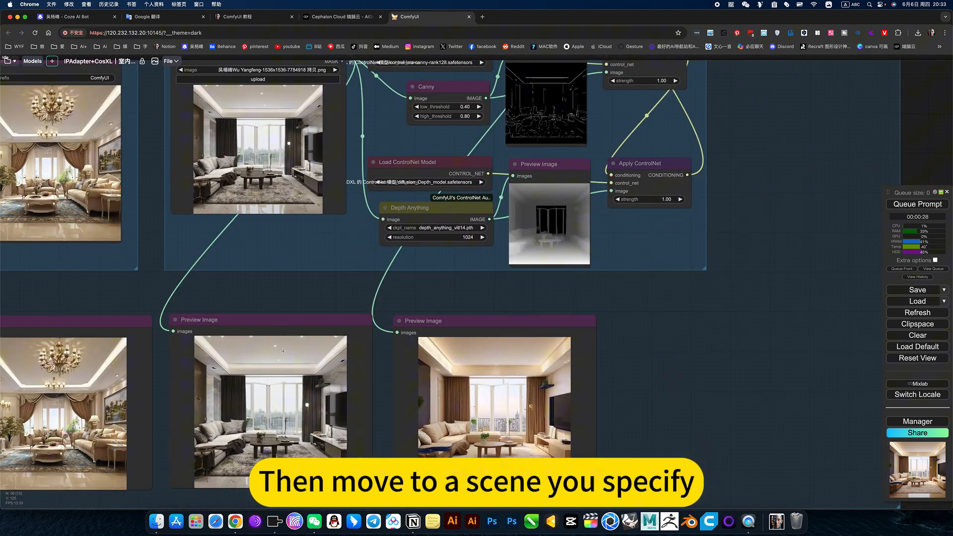
Step: Review the line-art workflow and KSampler, then view the living room prompt's Chinese source in Google Translate
{"action": "left_click_drag", "start_coordinate": [283, 351], "coordinate": [392, 274]}
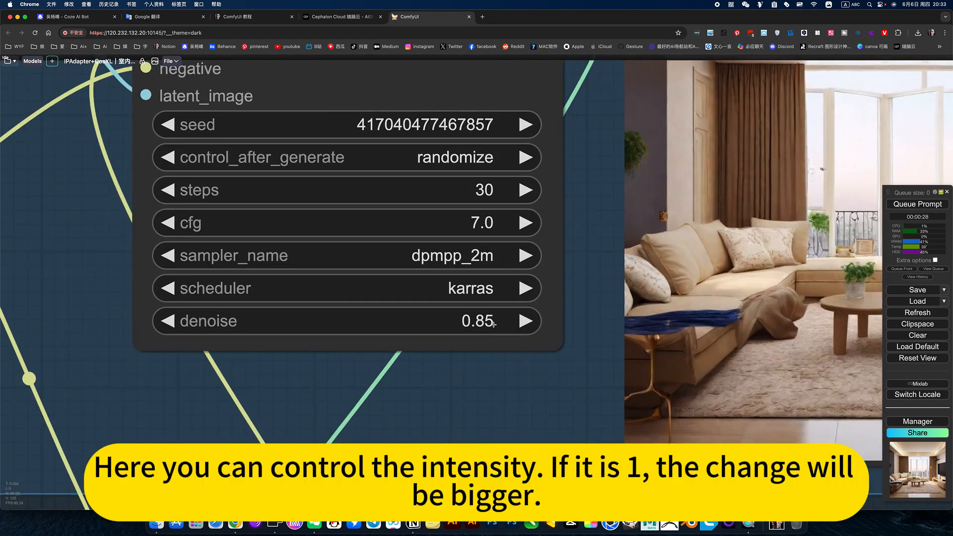
{"action": "mouse_move", "coordinate": [511, 359]}
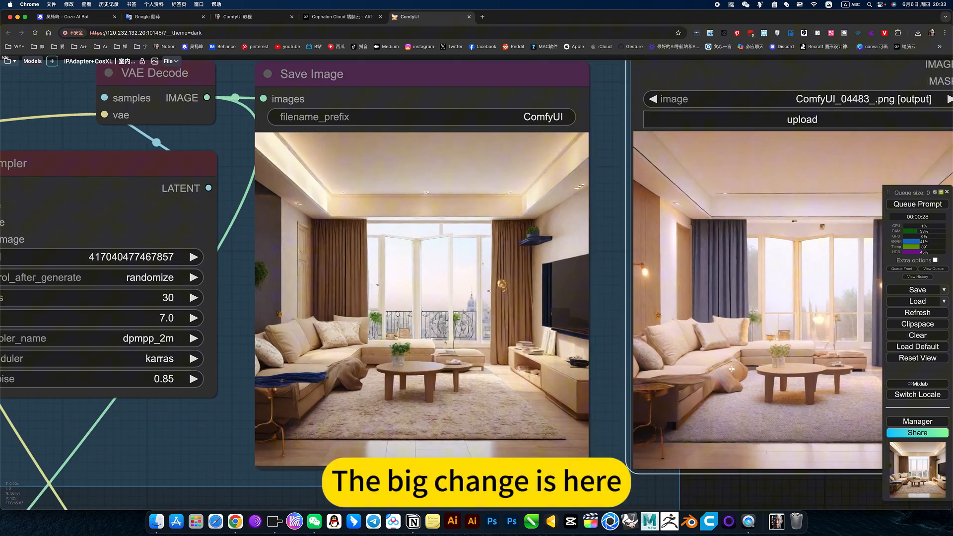
{"action": "mouse_move", "coordinate": [776, 217]}
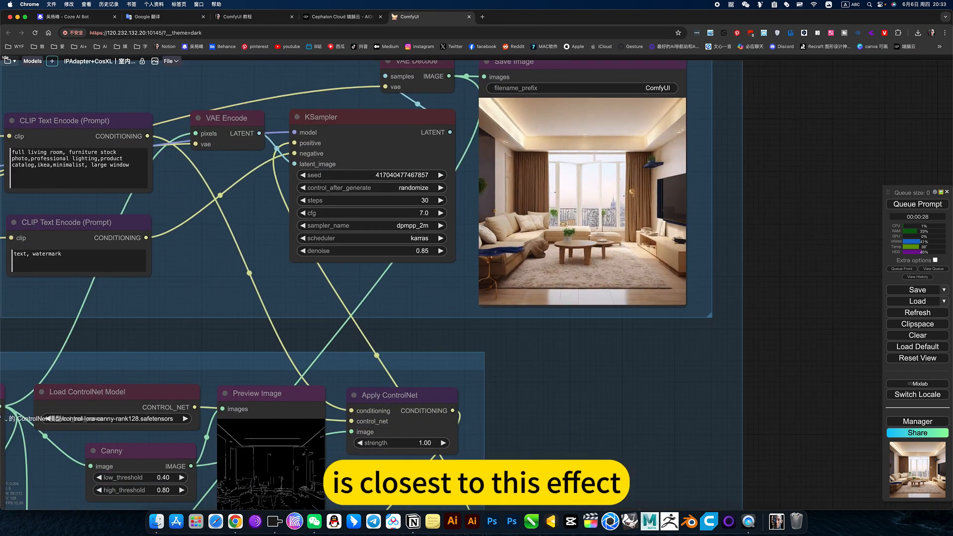
{"action": "scroll", "scroll_direction": "down", "scroll_amount": 3}
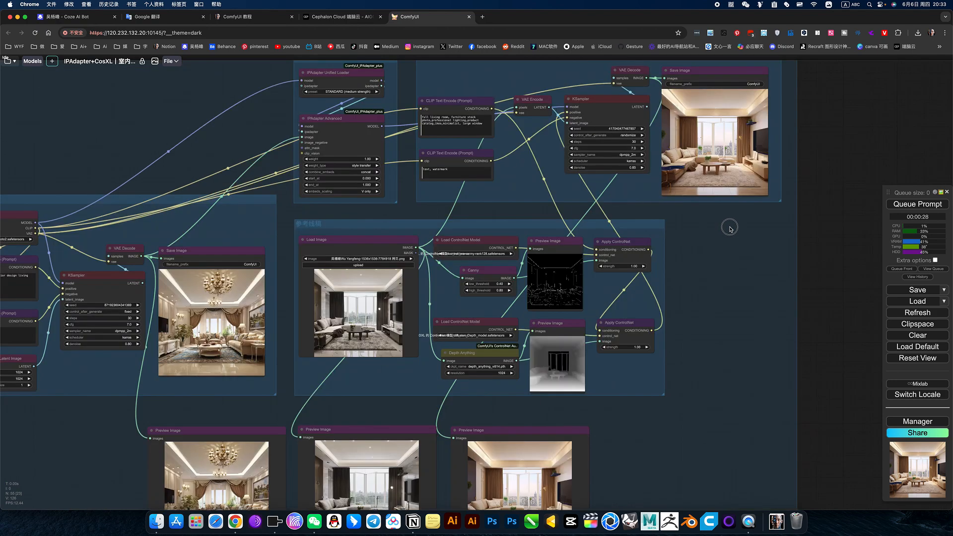
{"action": "scroll", "scroll_direction": "down", "scroll_amount": 3}
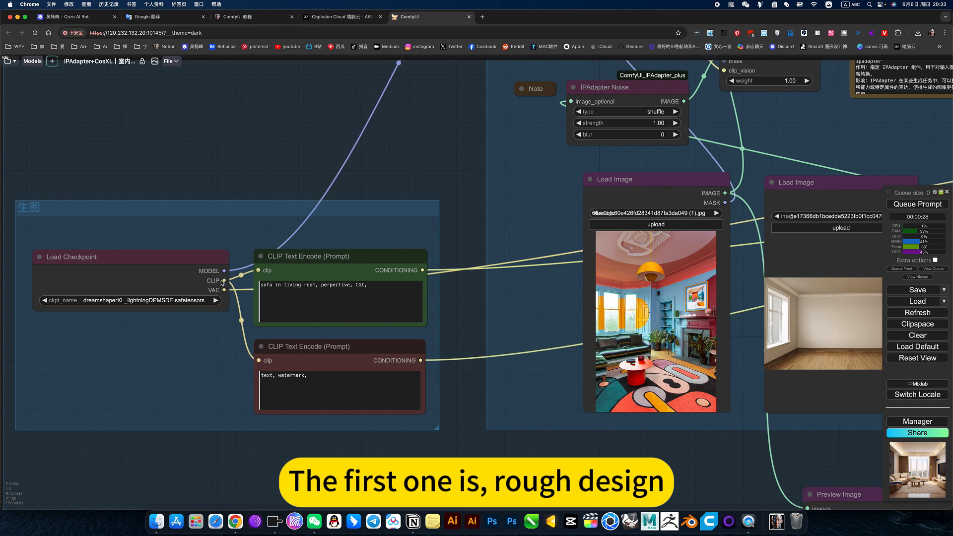
{"action": "scroll", "scroll_direction": "down", "scroll_amount": 3}
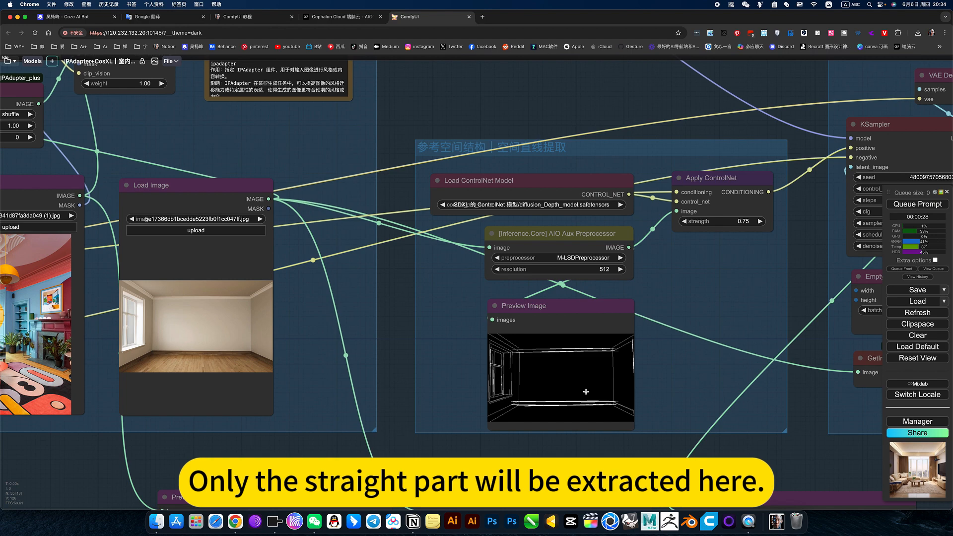
{"action": "mouse_move", "coordinate": [637, 398]}
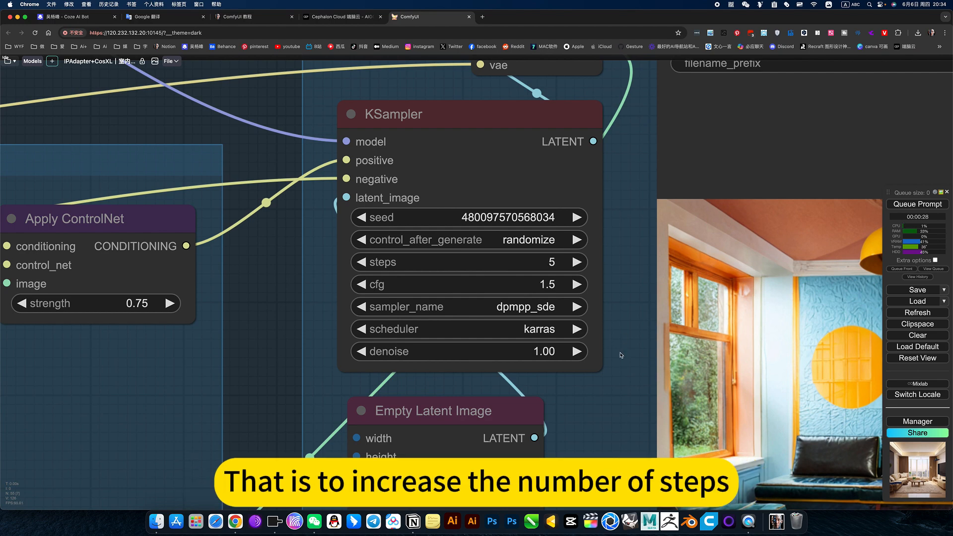
{"action": "scroll", "scroll_direction": "down", "scroll_amount": 3}
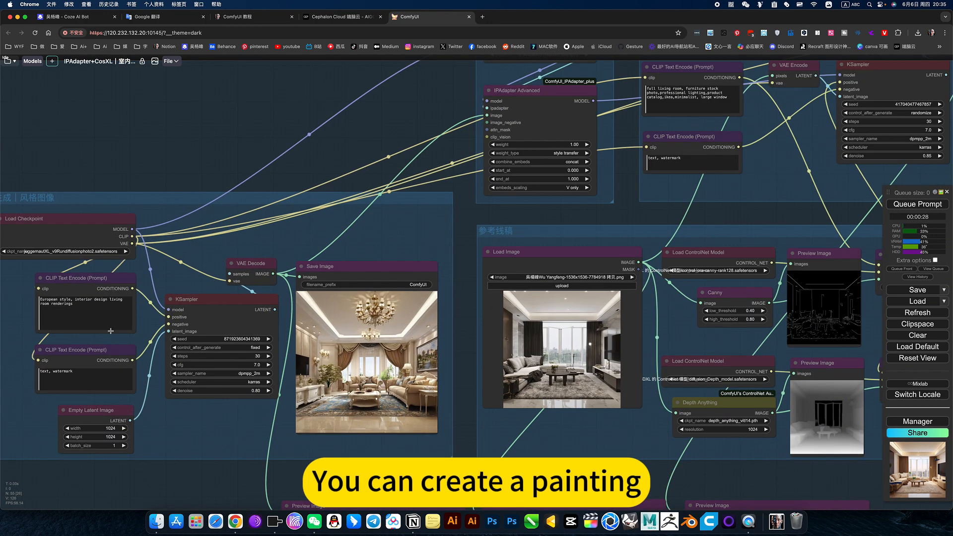
{"action": "left_click", "coordinate": [85, 303]}
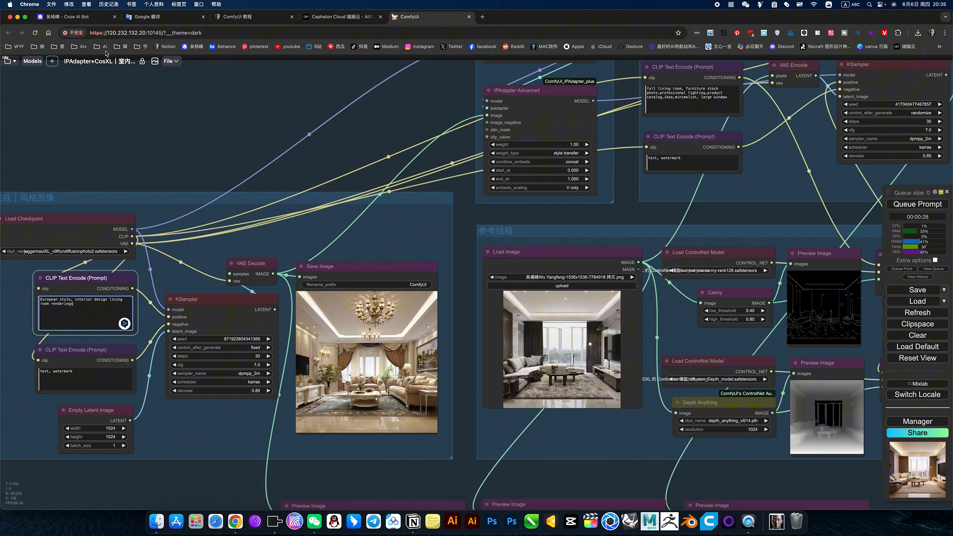
{"action": "left_click", "coordinate": [162, 16]}
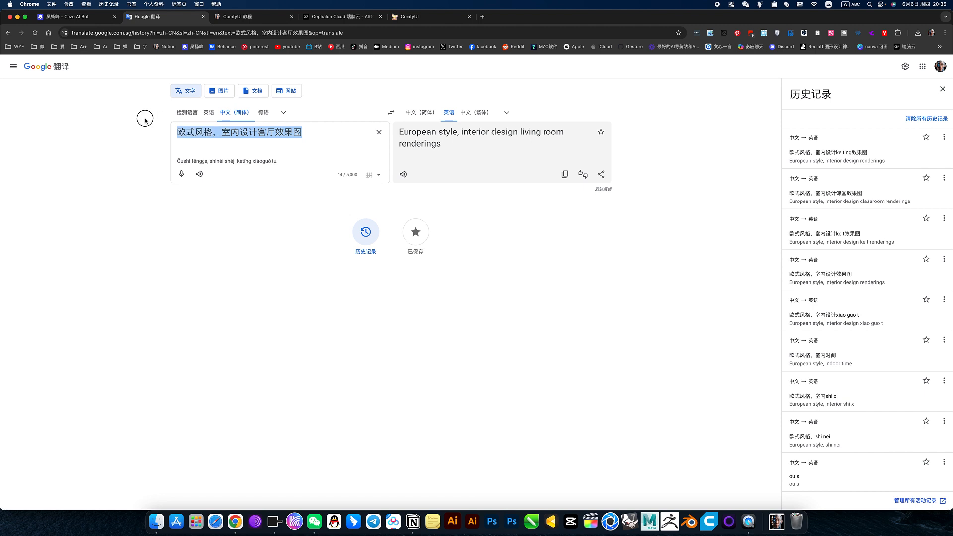
{"action": "mouse_move", "coordinate": [193, 125]}
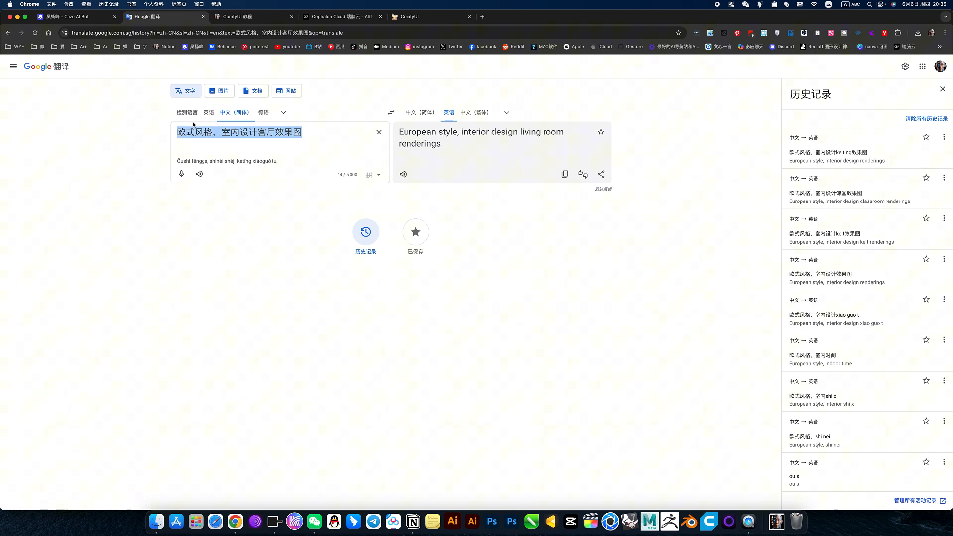
Step: Translate the new Chinese phrase to 'Crazy modern colorful art illustration' and copy the English result
{"action": "left_click", "coordinate": [379, 132]}
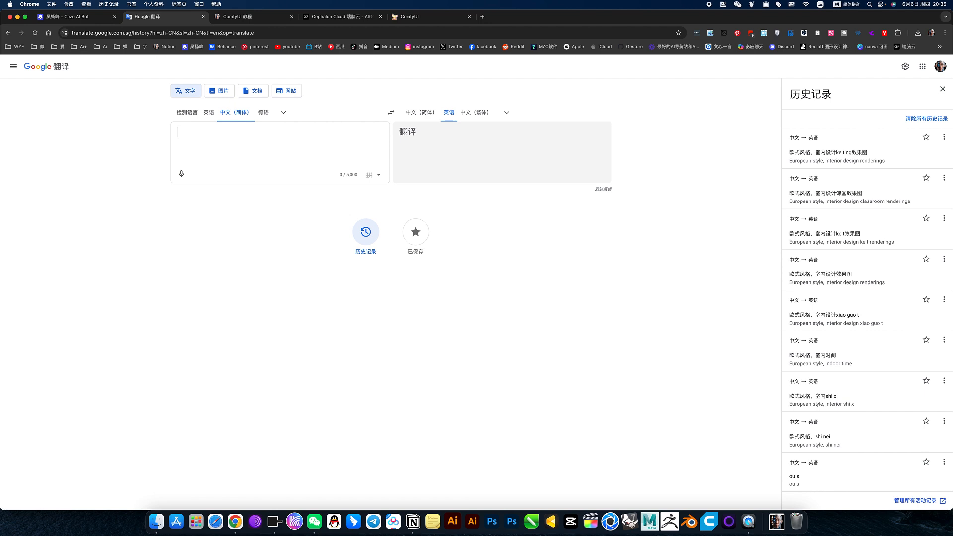
{"action": "type", "text": "疯狂yi s"}
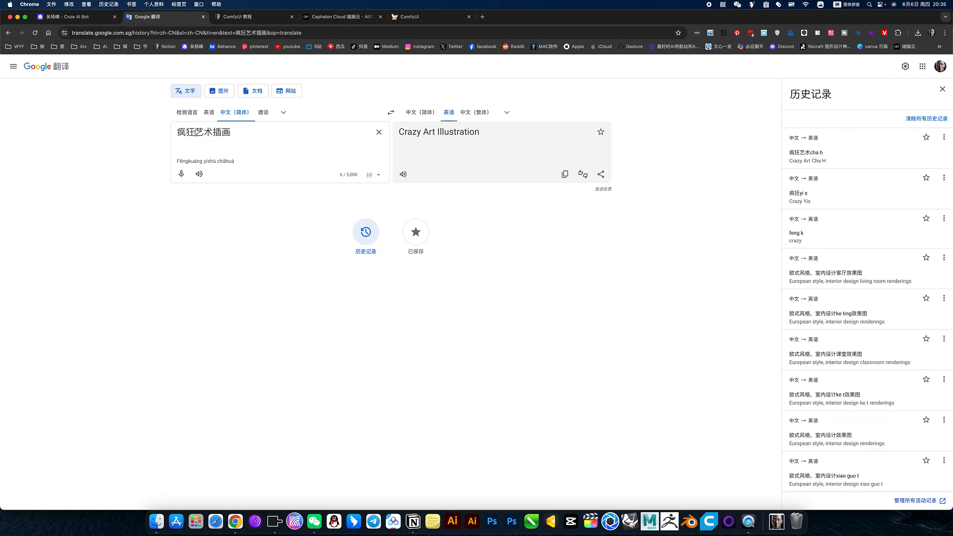
{"action": "type", "text": "xian d"}
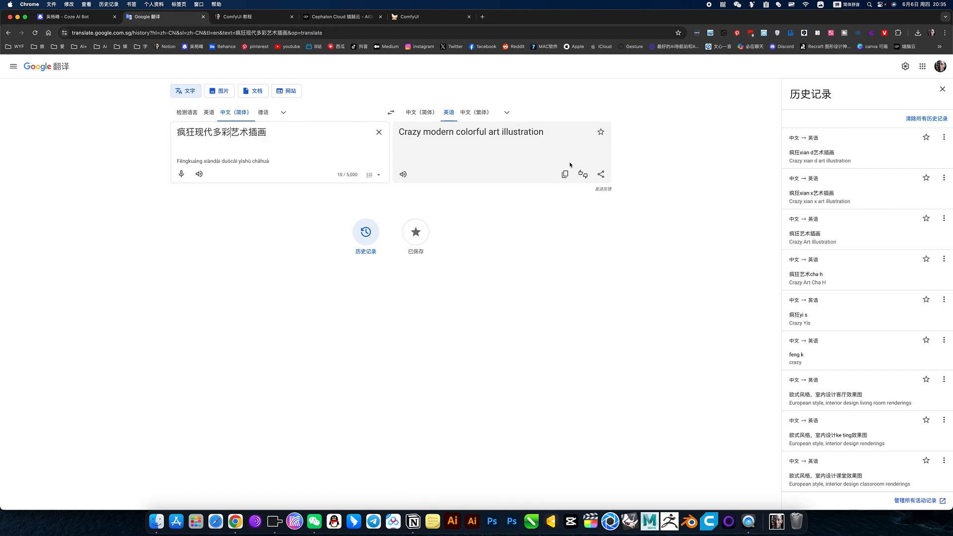
{"action": "left_click", "coordinate": [413, 17]}
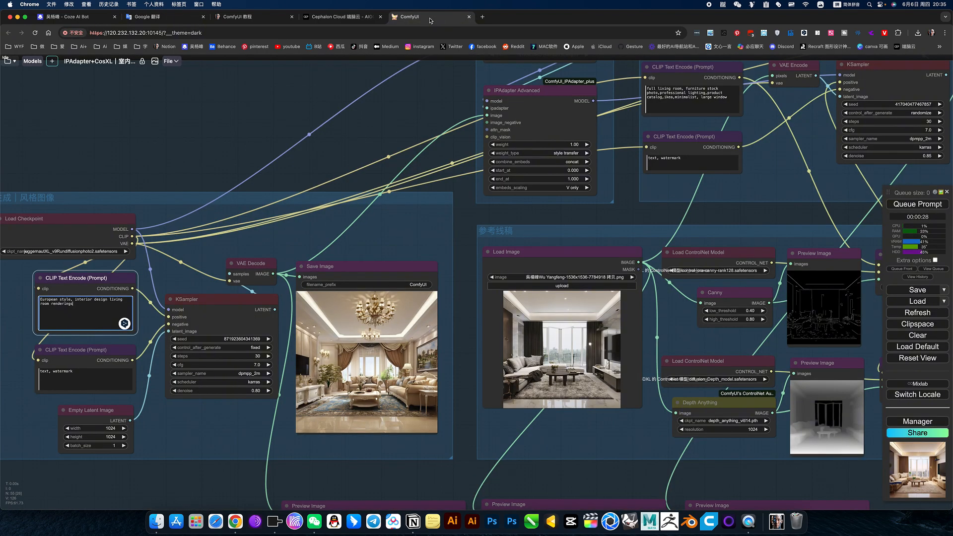
Step: Replace the positive prompt with 'Crazy modern colorful art illustration' and queue the workflow
{"action": "triple_click", "coordinate": [85, 301]}
{"action": "type", "text": "Crazy modern colorful art illustration"}
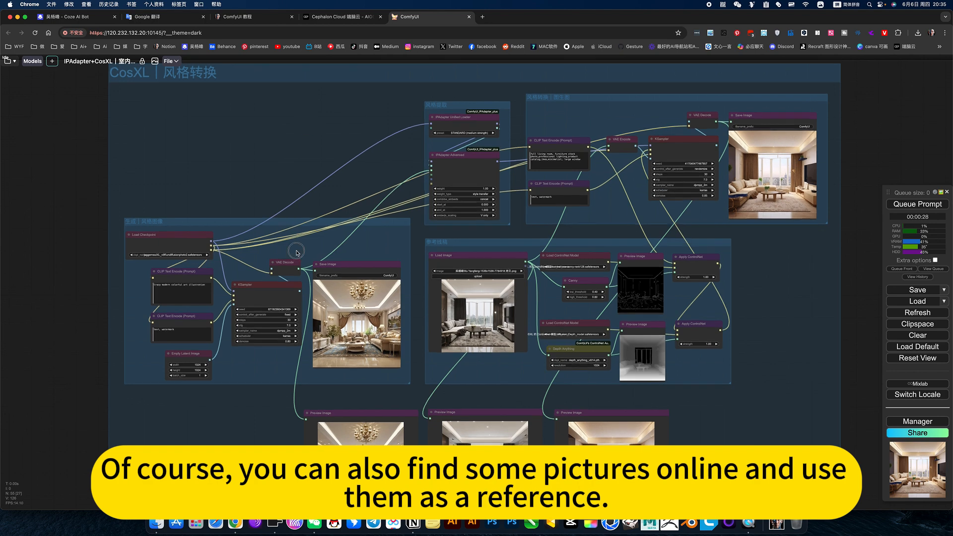
{"action": "right_click", "coordinate": [295, 252]}
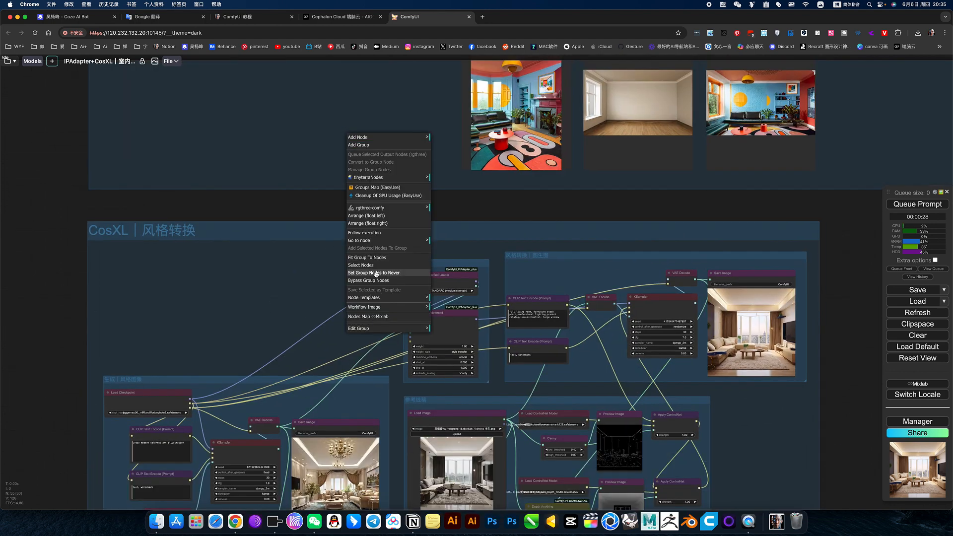
{"action": "left_click", "coordinate": [225, 153]}
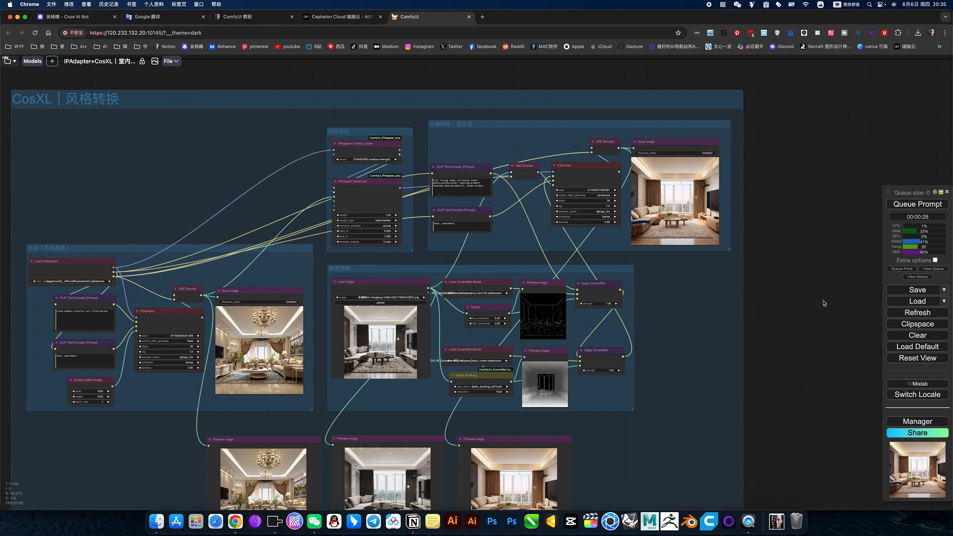
{"action": "left_click", "coordinate": [917, 203]}
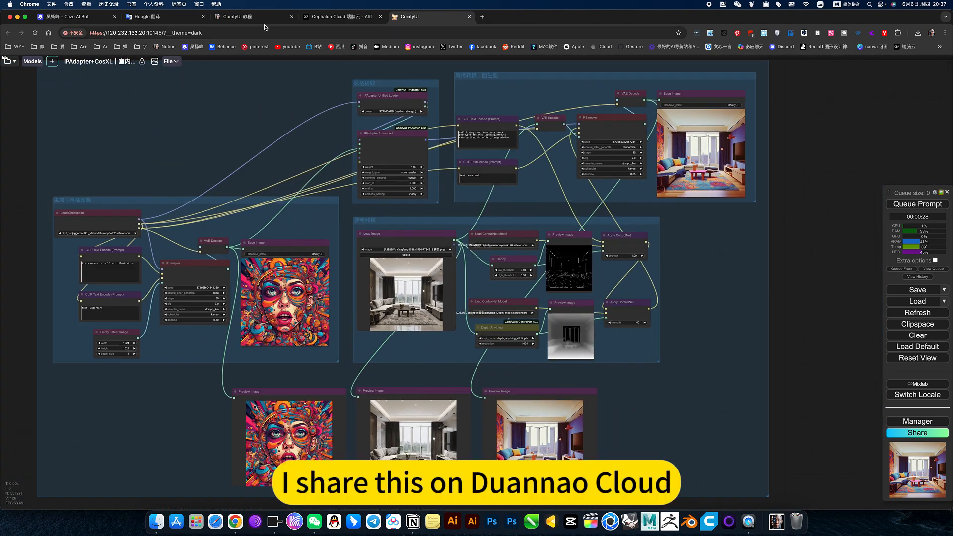
Step: Visit the Cephalon Cloud apps page, then bring up the Notion interior style-conversion tutorial
{"action": "left_click", "coordinate": [340, 16]}
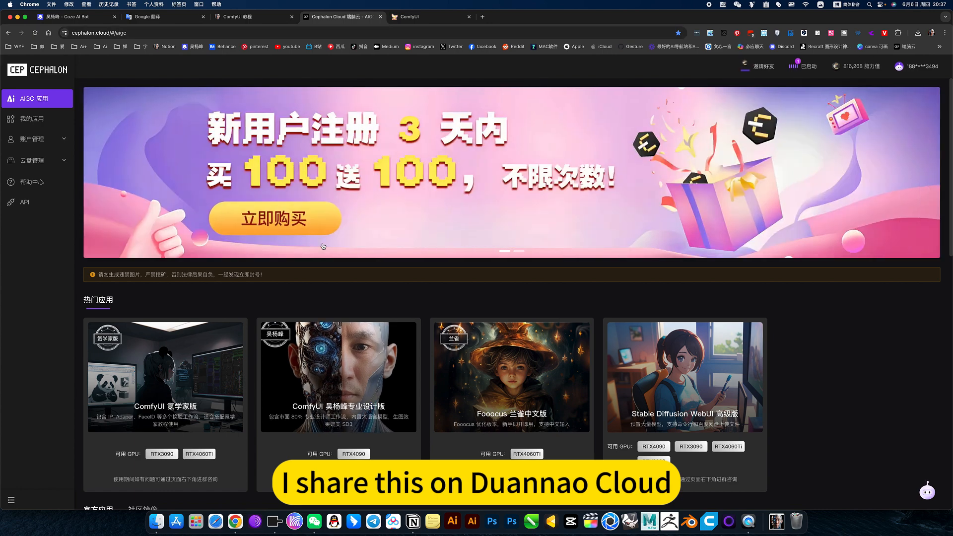
{"action": "left_click", "coordinate": [425, 16]}
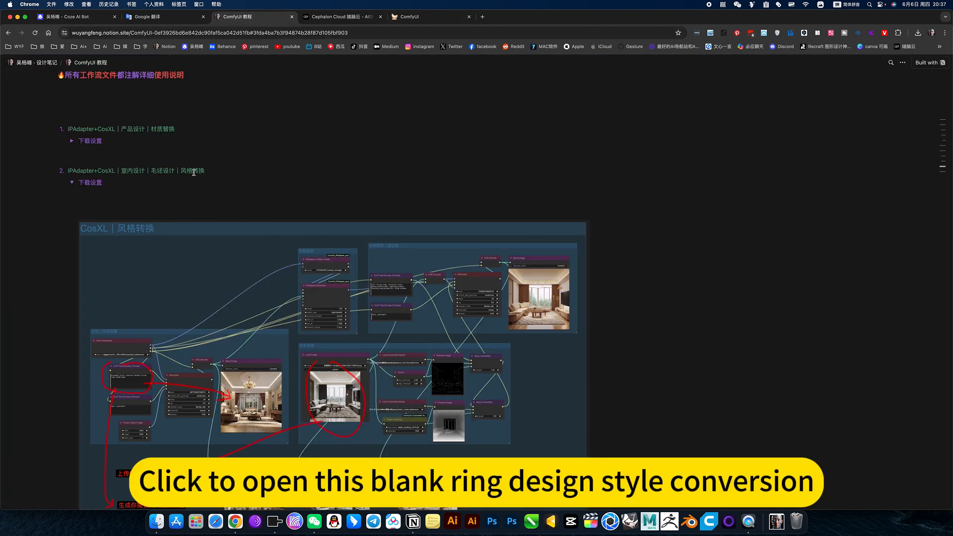
Step: Scroll through the tutorial's unfinished-room example, then show ComfyUI's saved workflow list with the interior CosXL workflow
{"action": "scroll", "scroll_direction": "down", "scroll_amount": 3}
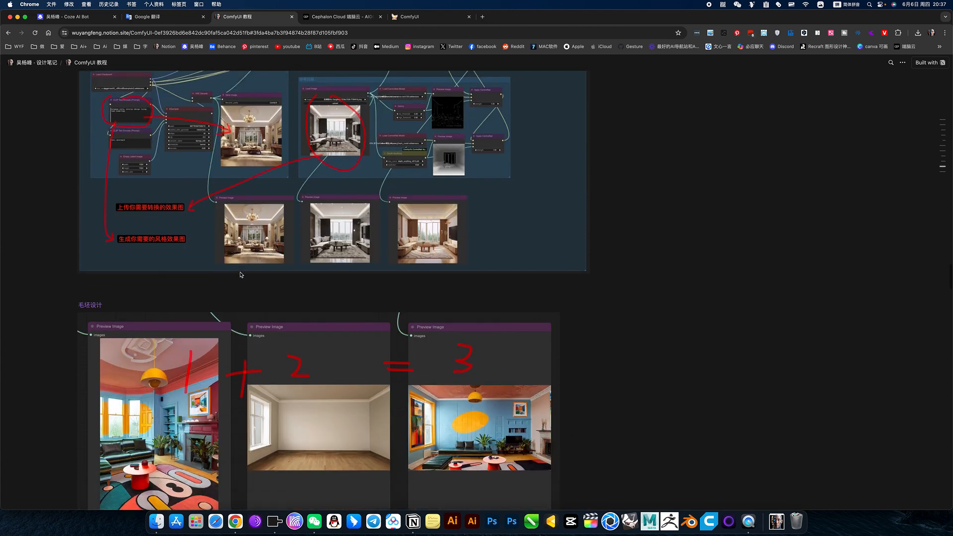
{"action": "scroll", "scroll_direction": "down", "scroll_amount": 3}
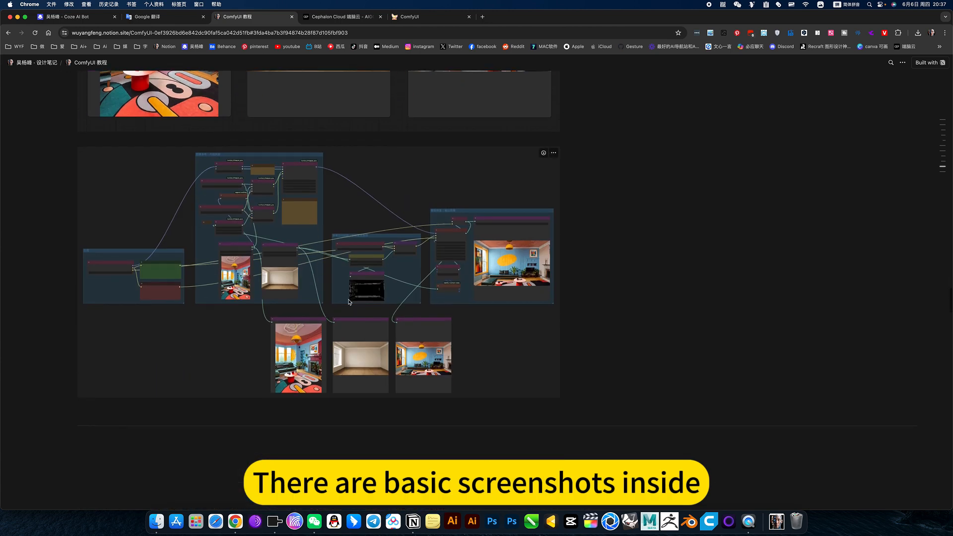
{"action": "scroll", "scroll_direction": "down", "scroll_amount": 3}
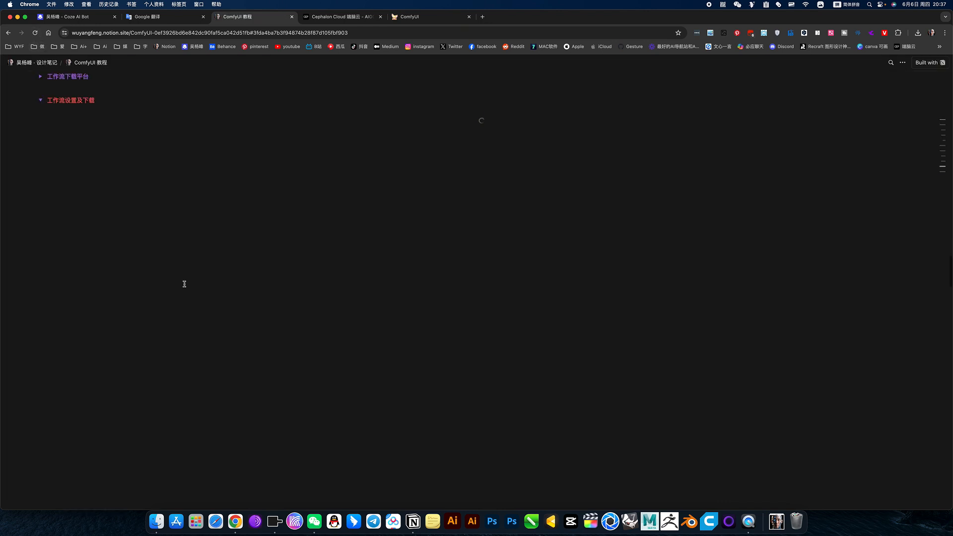
{"action": "scroll", "scroll_direction": "down", "scroll_amount": 3}
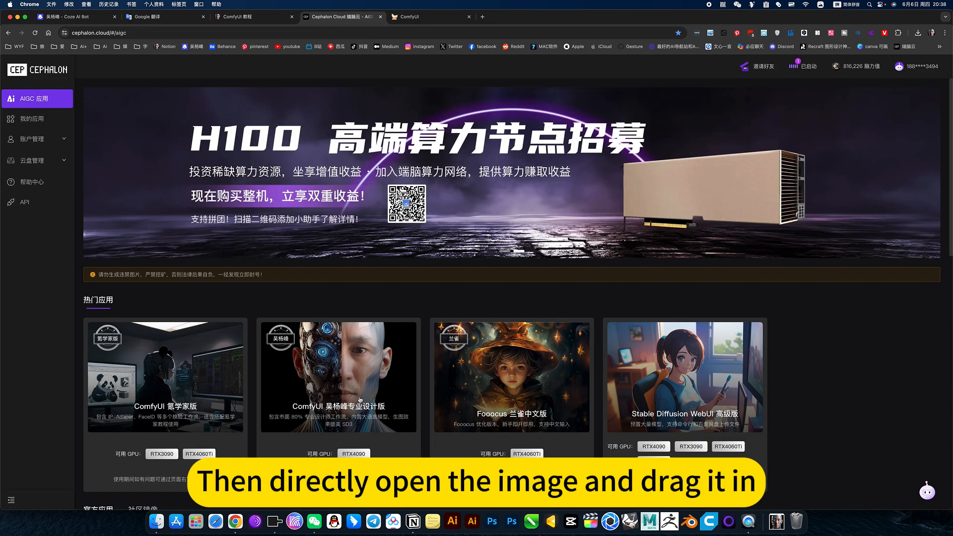
{"action": "left_click", "coordinate": [425, 17]}
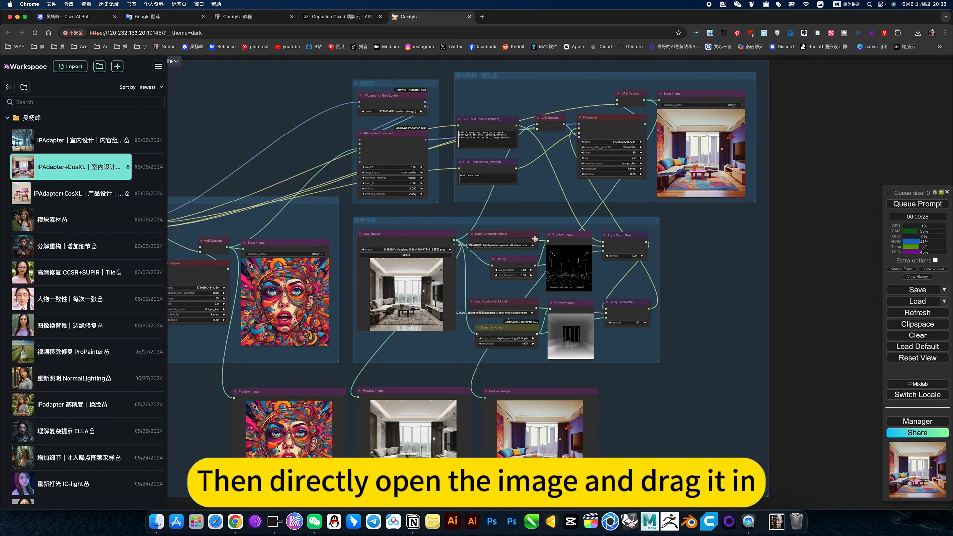